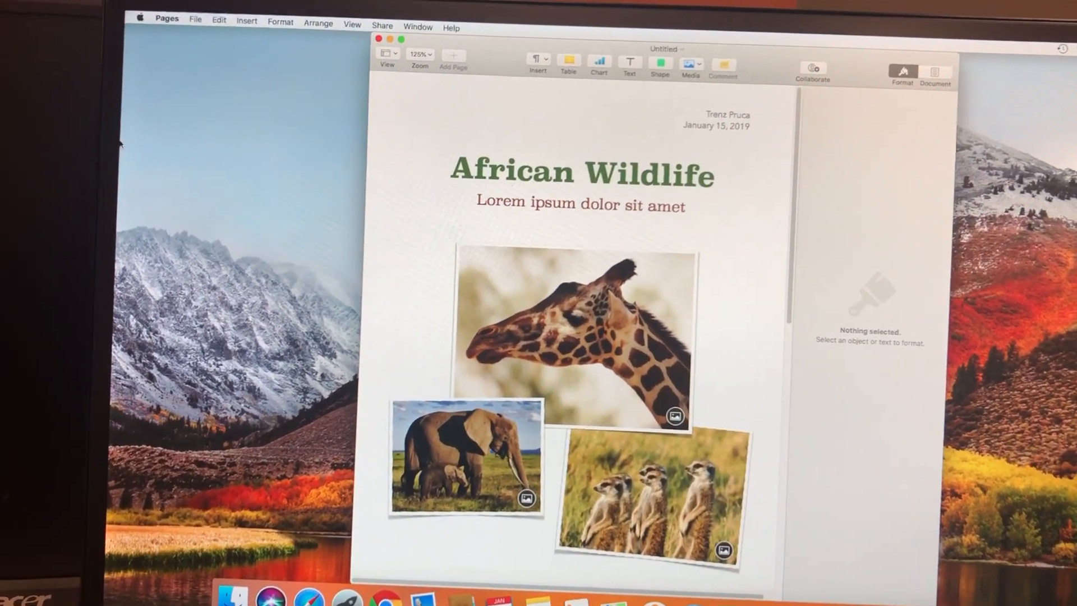
Step: Open the File menu to start printing the African Wildlife document
click(195, 26)
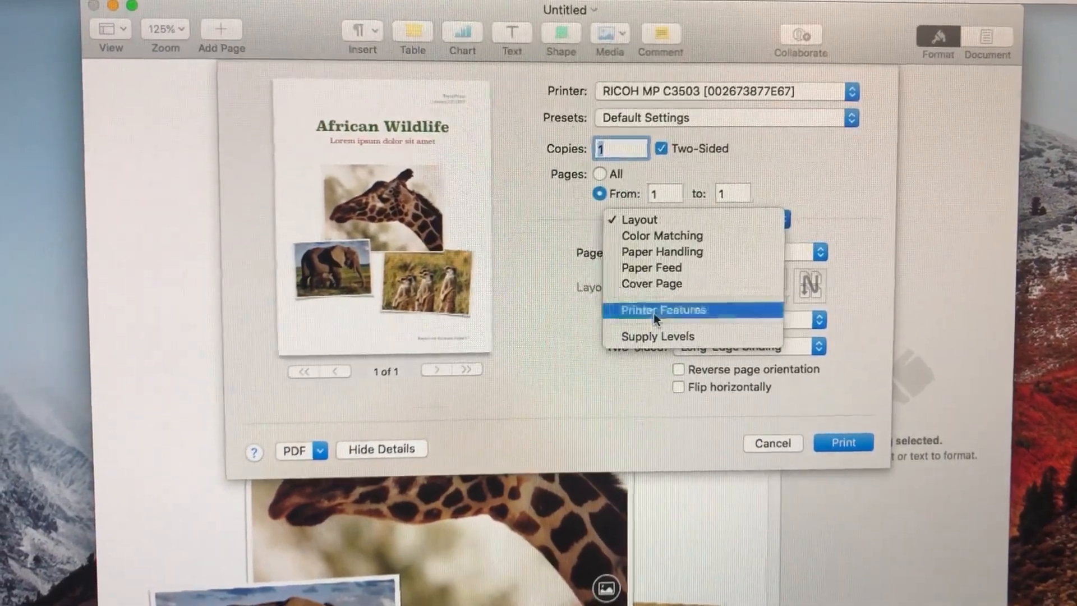
Step: Switch the print options to the RICOH Printer Features panel
click(663, 310)
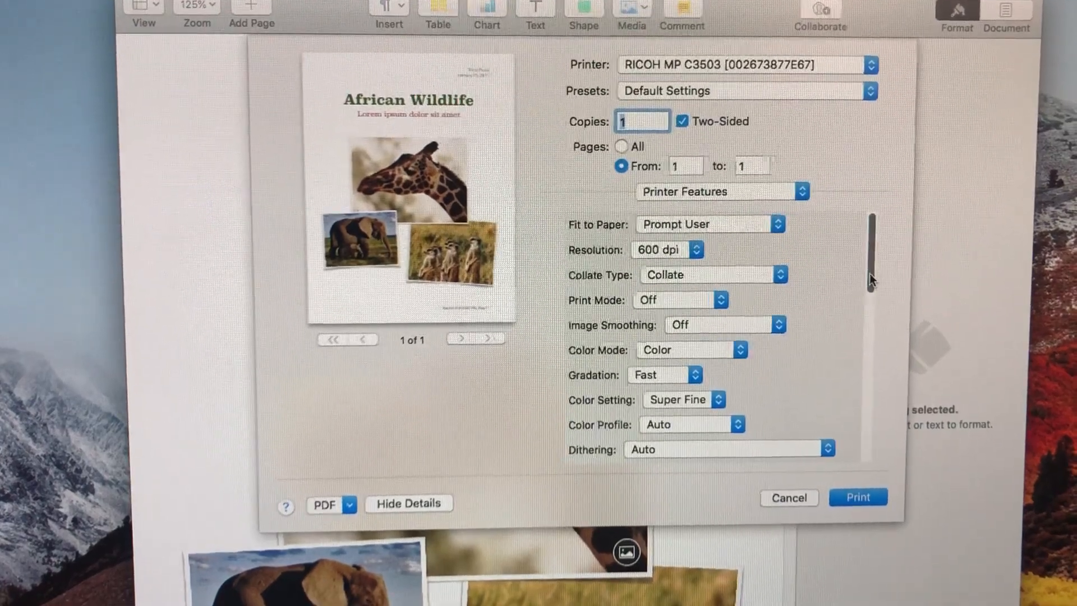
scroll(down, 3)
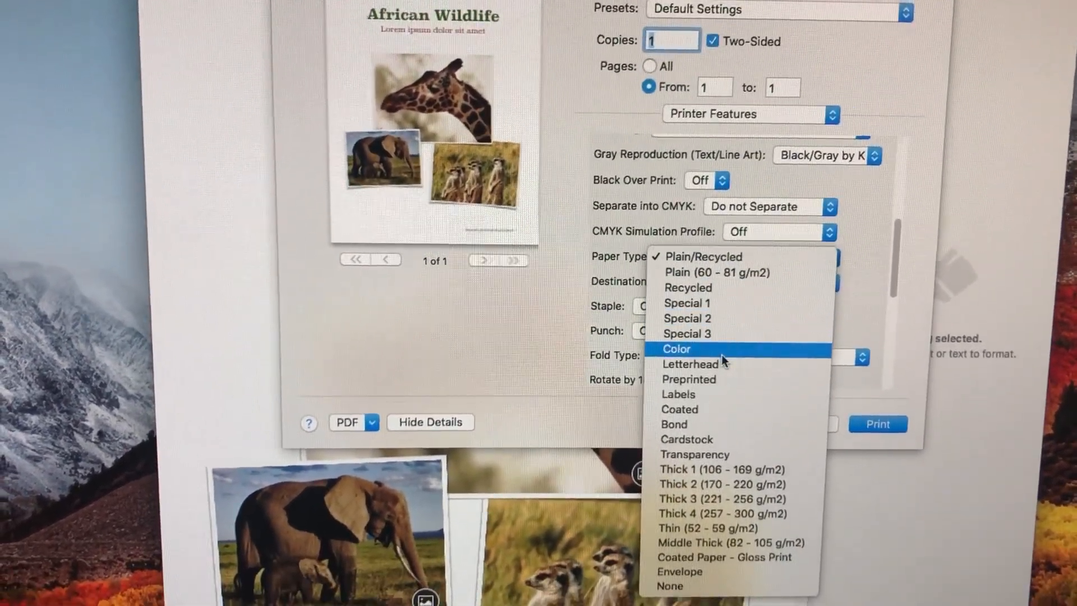
mouse_move(704, 487)
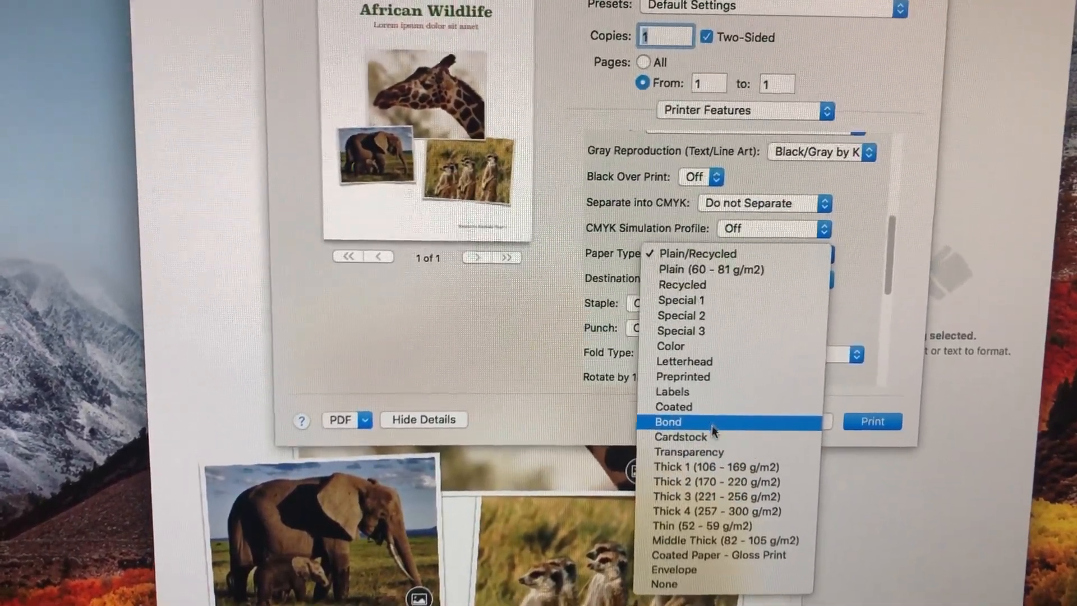
mouse_move(718, 467)
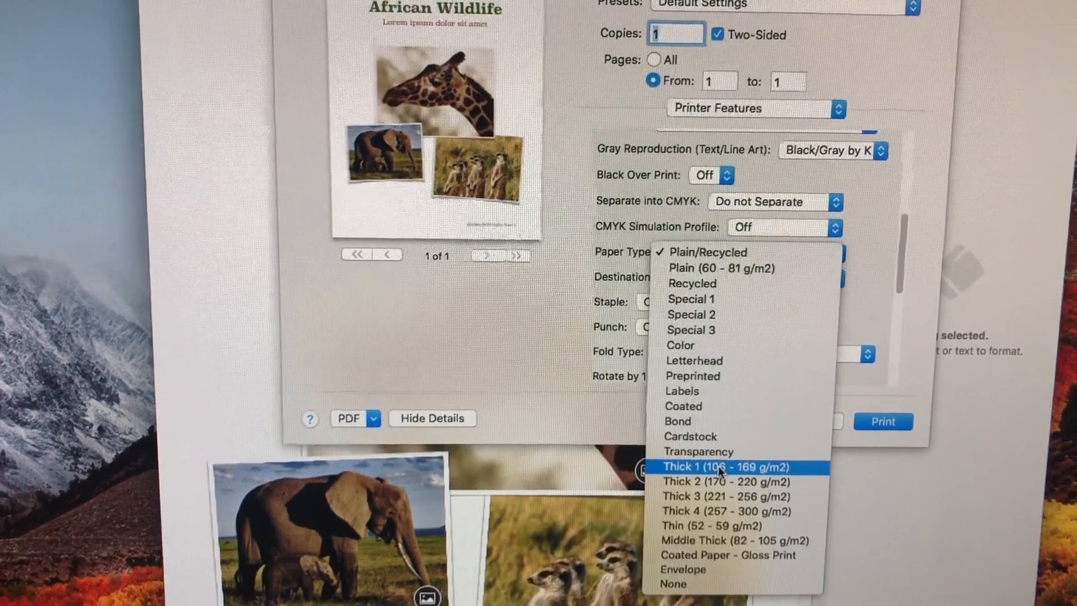
Step: Choose Thick 1 (106 - 169 g/m2) as the paper type
click(734, 466)
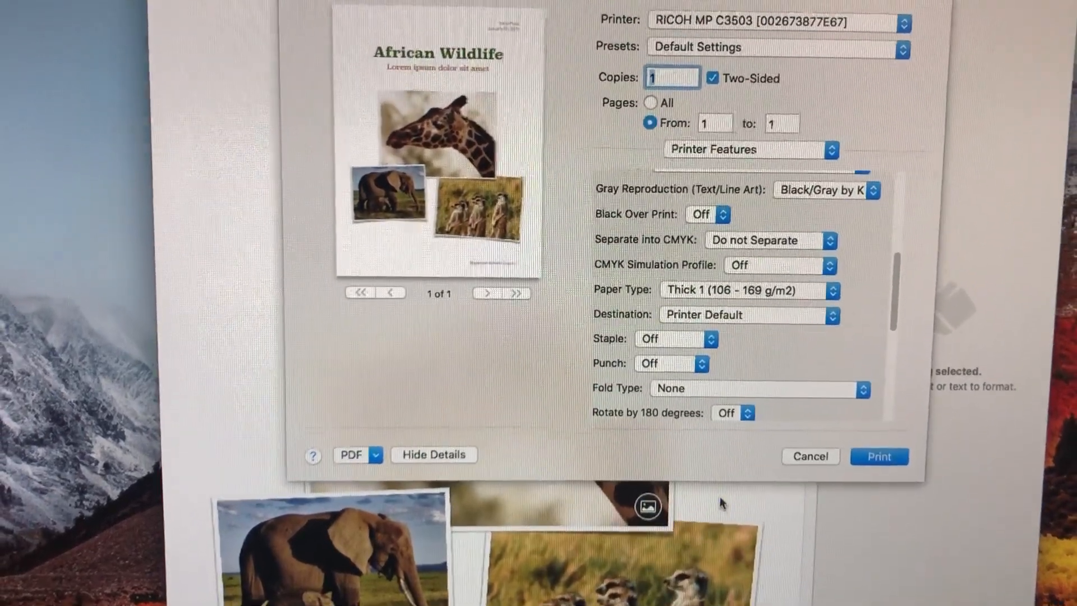